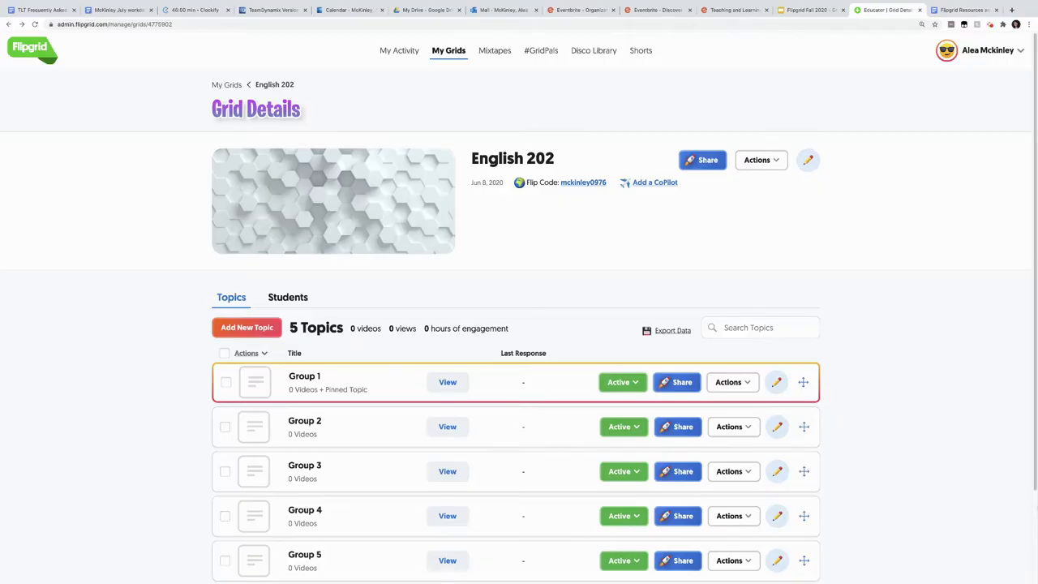
mouse_move(1020, 506)
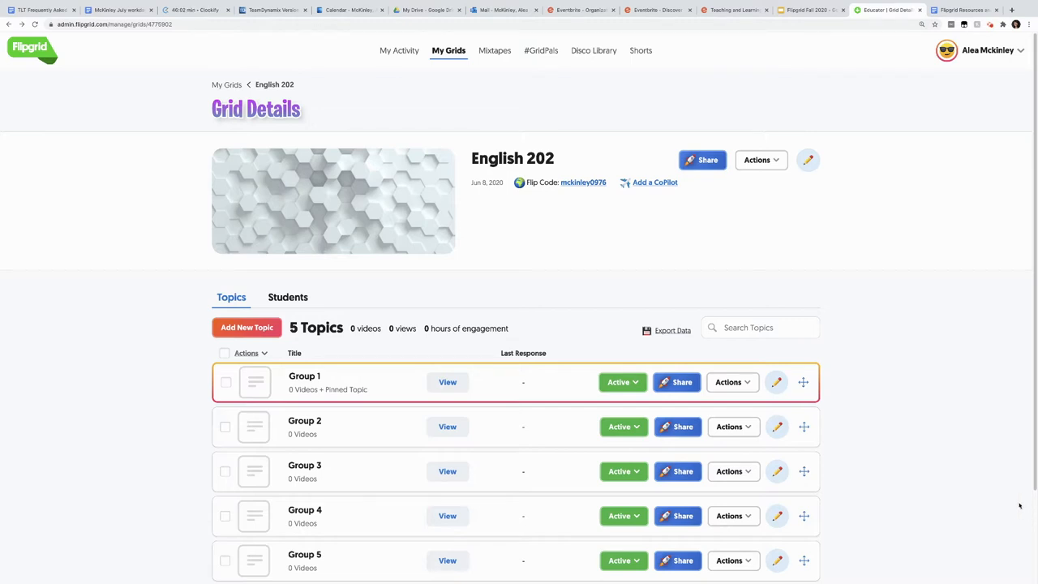
mouse_move(732, 382)
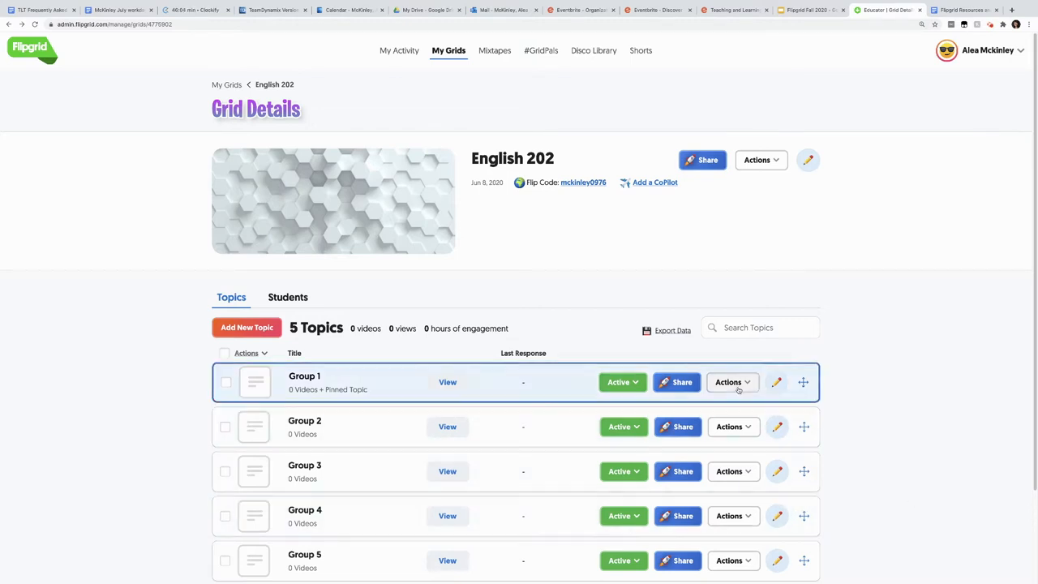
- Open the Group 1 topic's Edit Topic form and scroll down to its feedback settings
left_click(732, 382)
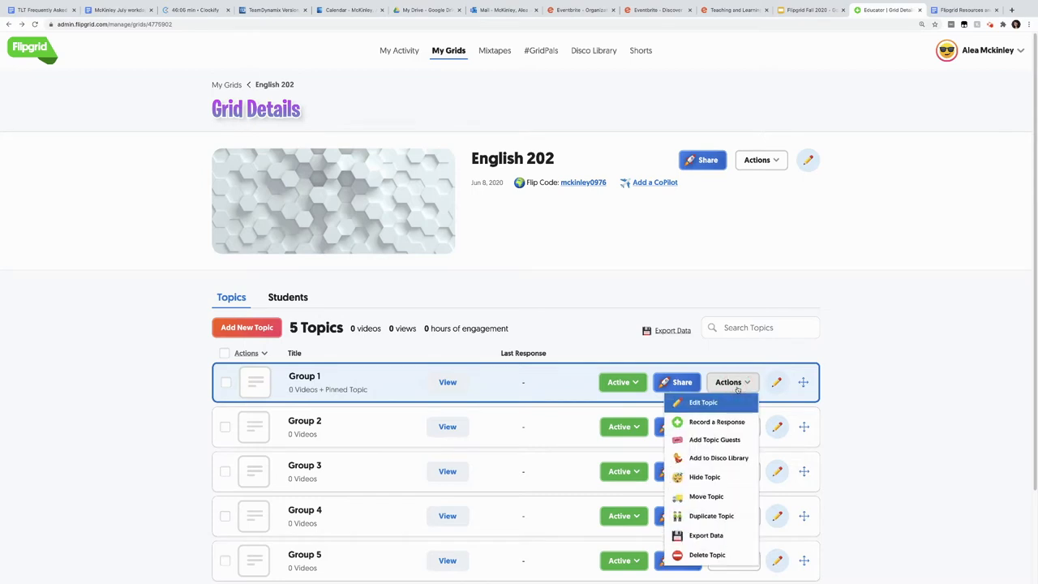
left_click(702, 401)
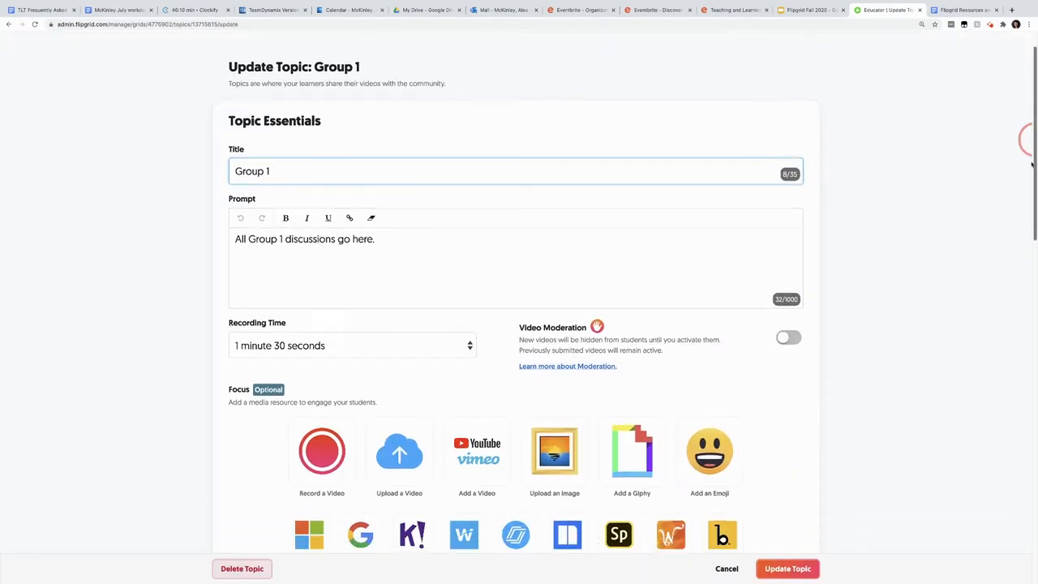
scroll("down", 3)
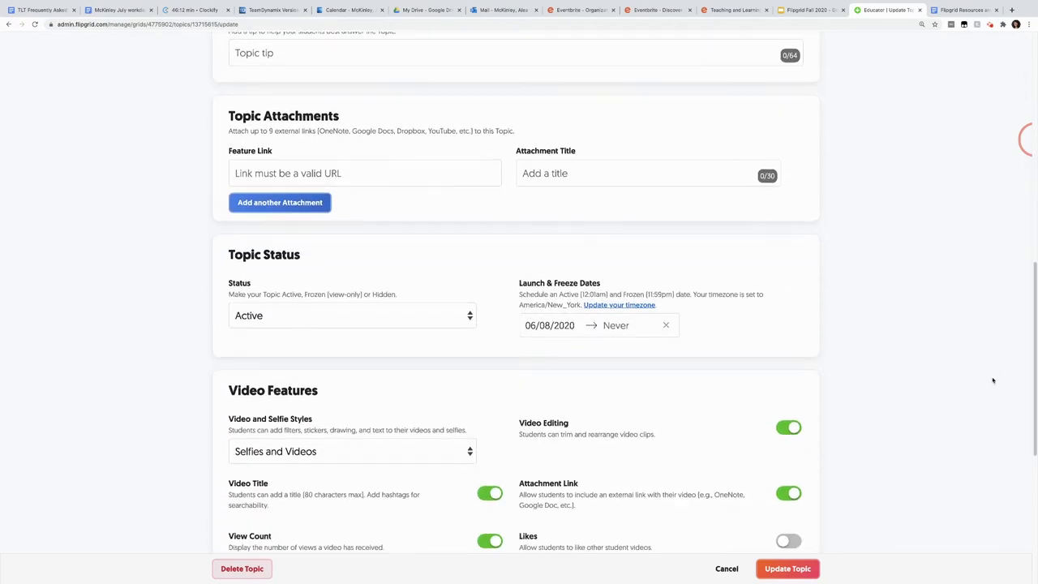
scroll("down", 3)
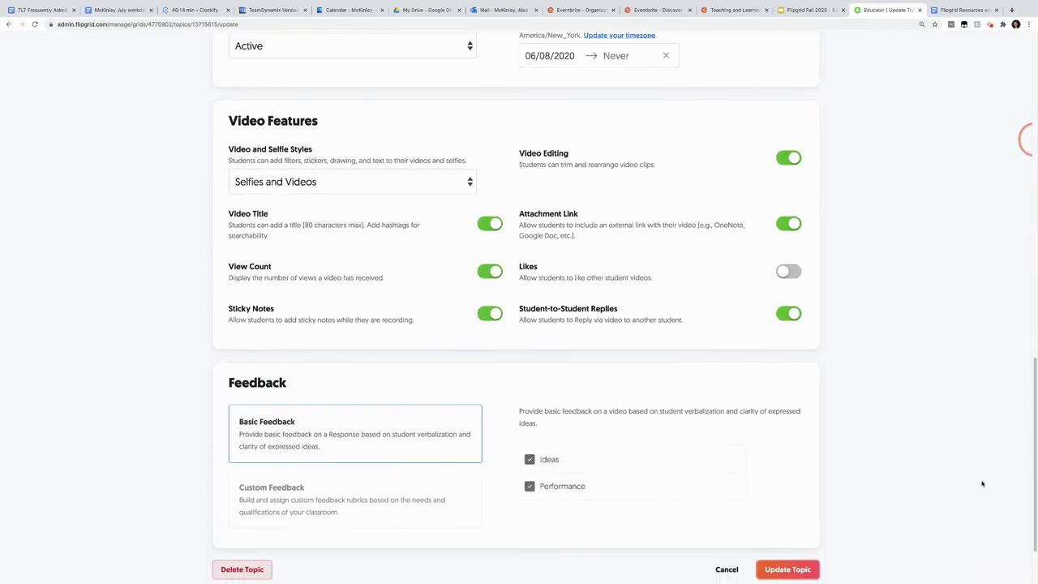
scroll("down", 3)
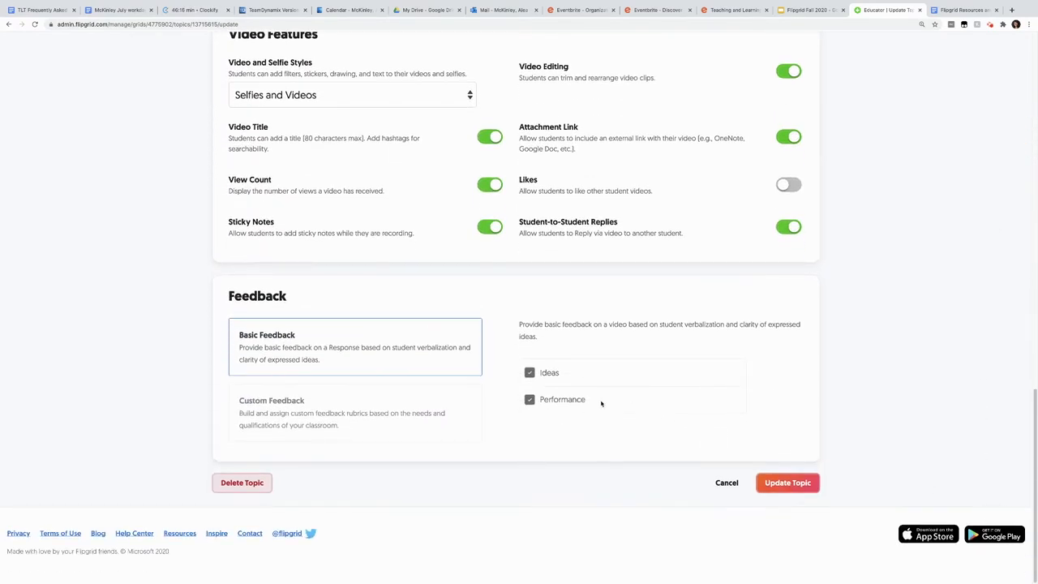
- Switch to custom feedback and copy the Quality of Post title into a new criterion
left_click(530, 372)
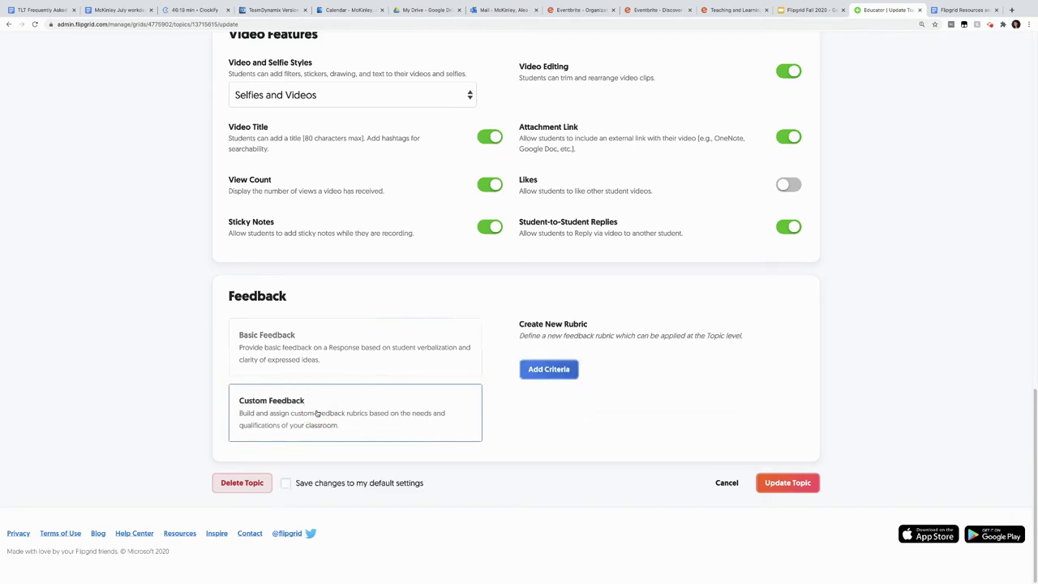
left_click(549, 369)
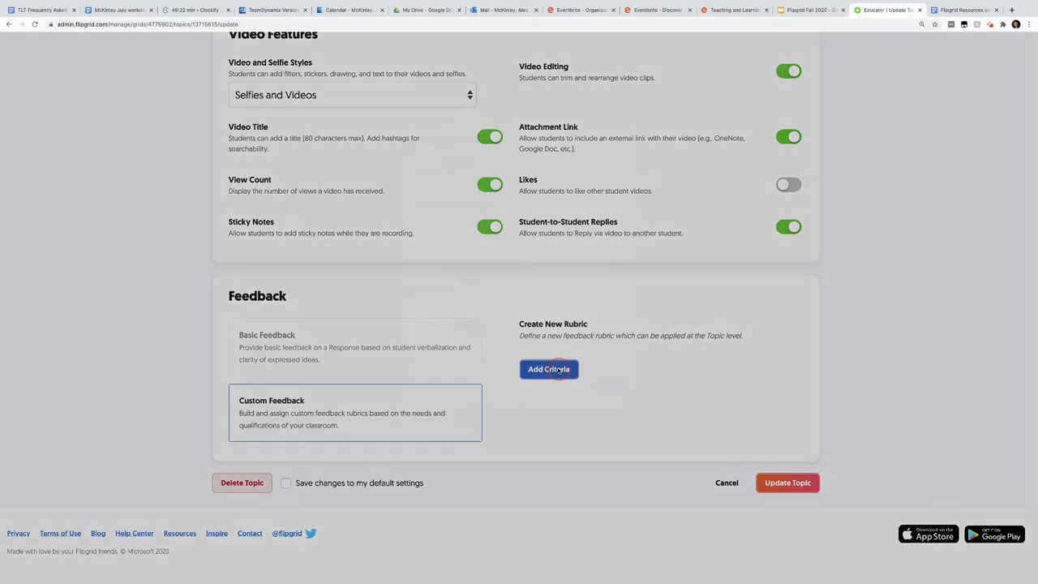
left_click(549, 369)
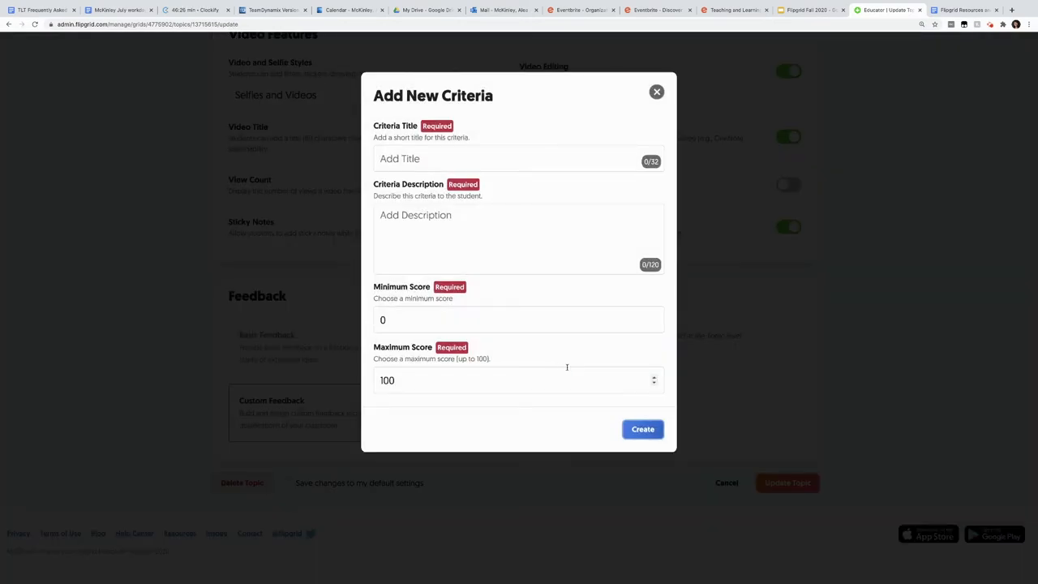
left_click(962, 10)
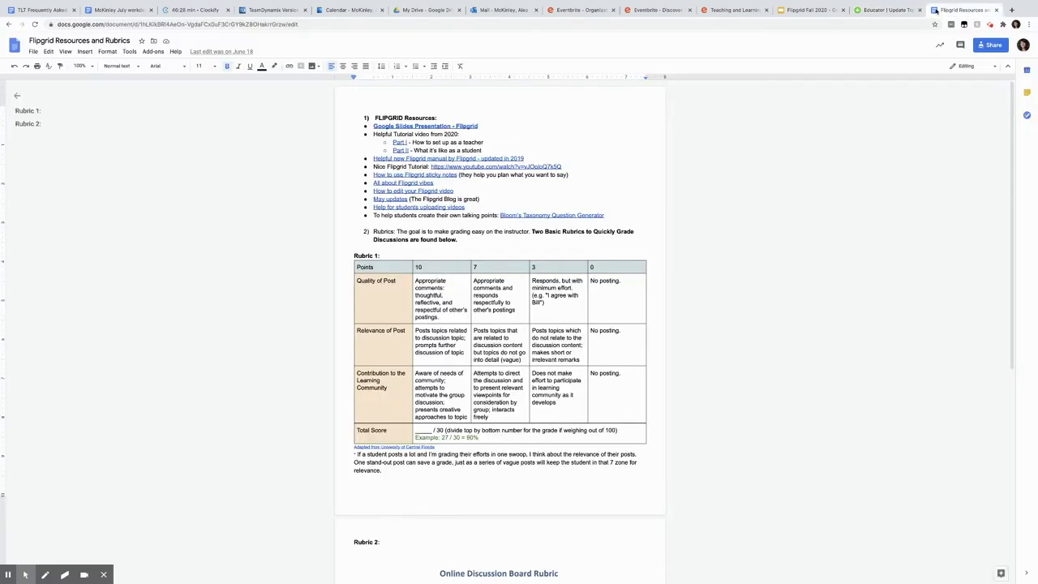
left_click(416, 280)
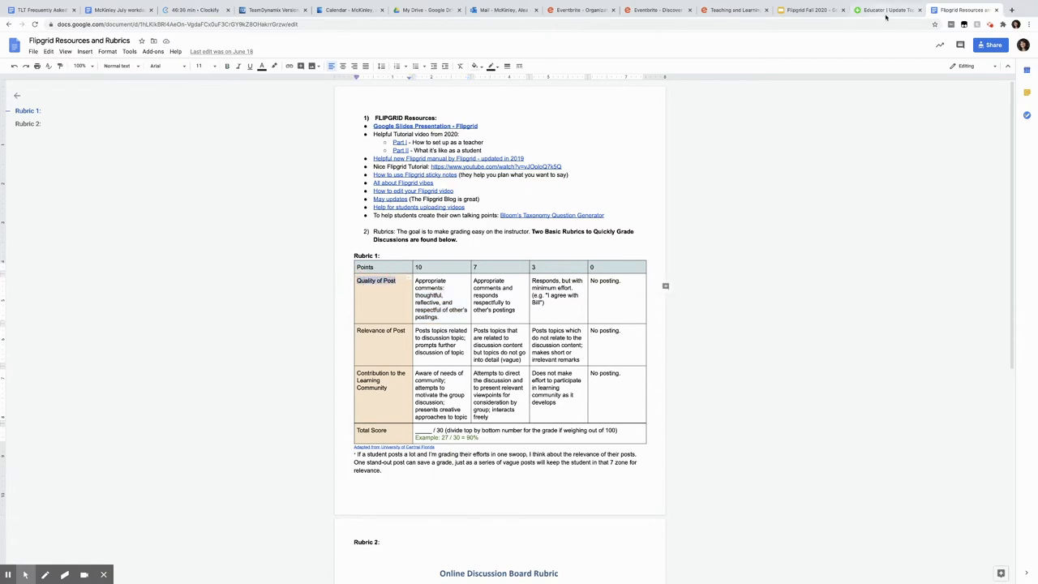
left_click(884, 10)
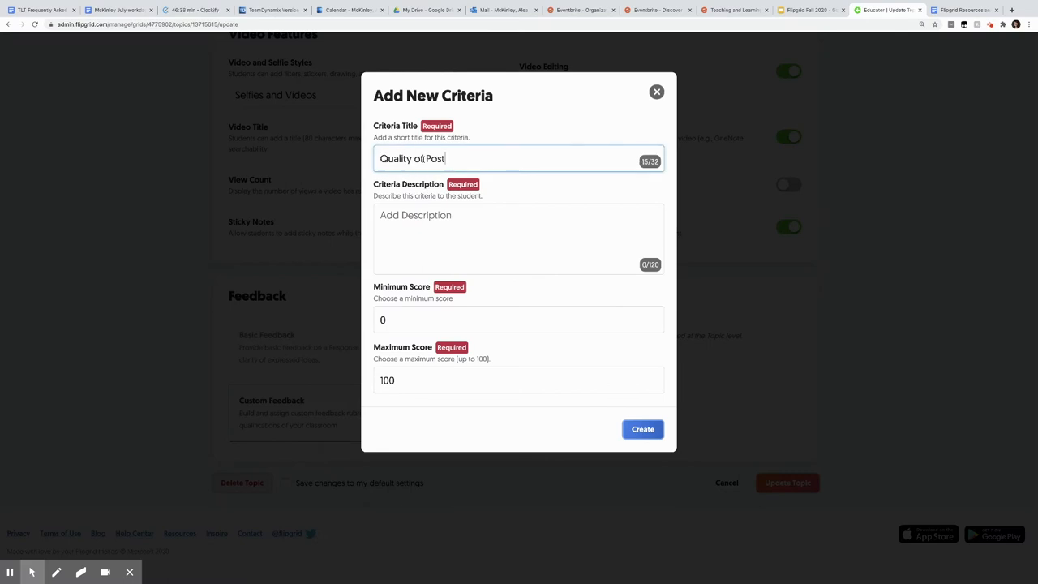
- Add the Quality of Post description, set its 0 to 25 scoring, and create it
left_click(965, 9)
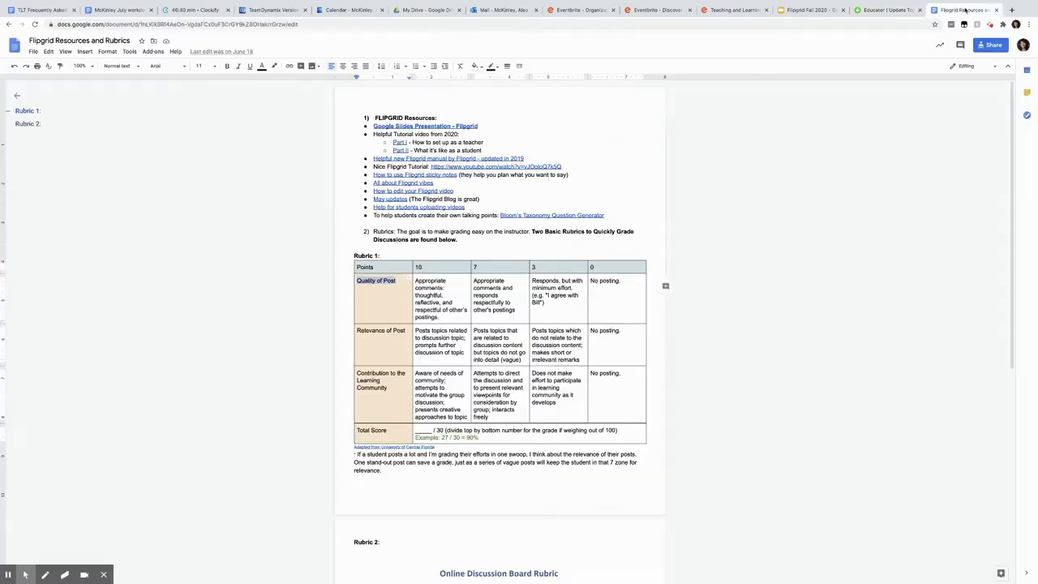
double_click(440, 299)
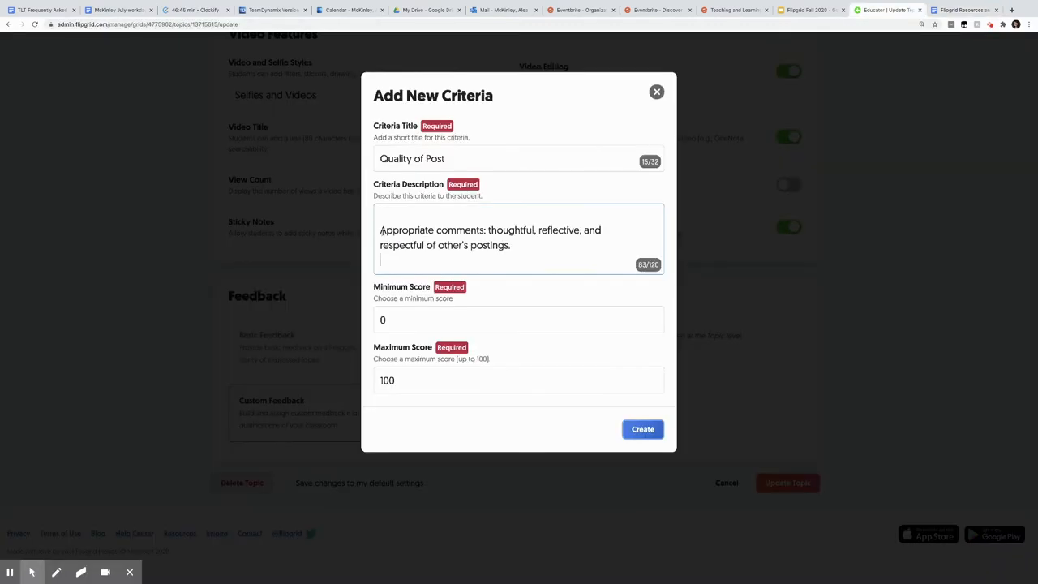
key("Backspace")
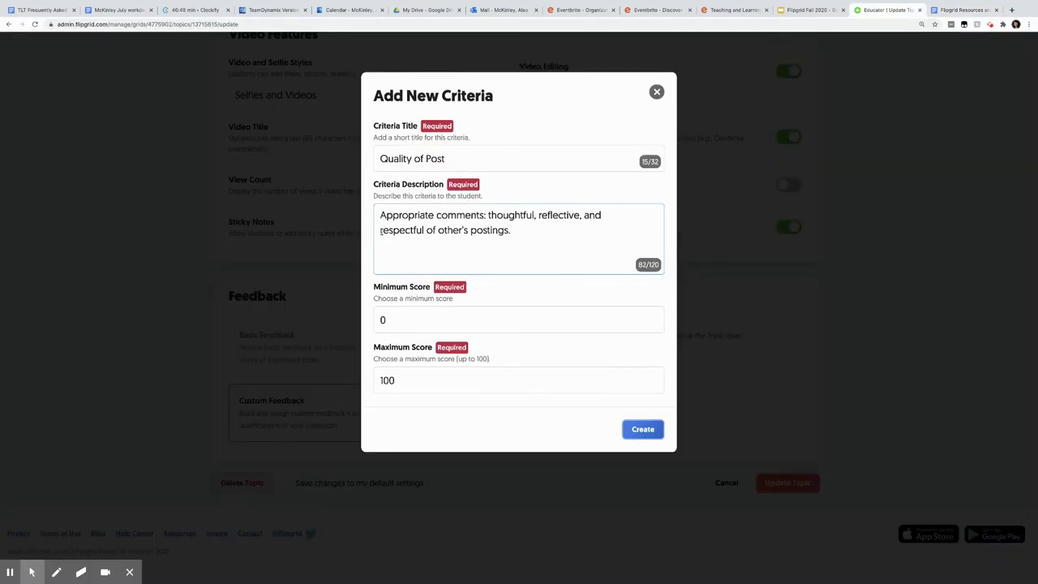
left_click(382, 319)
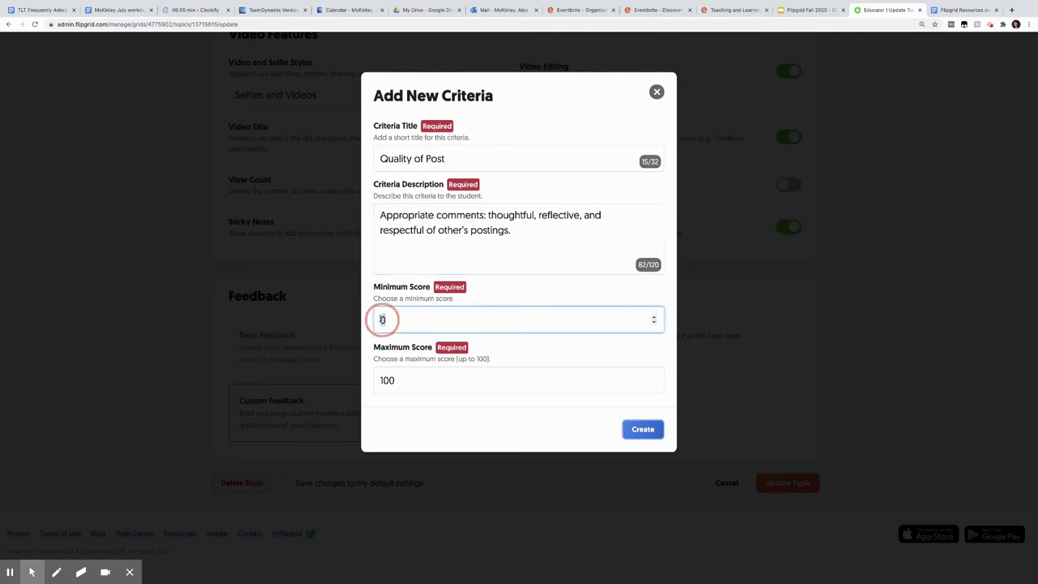
type("1")
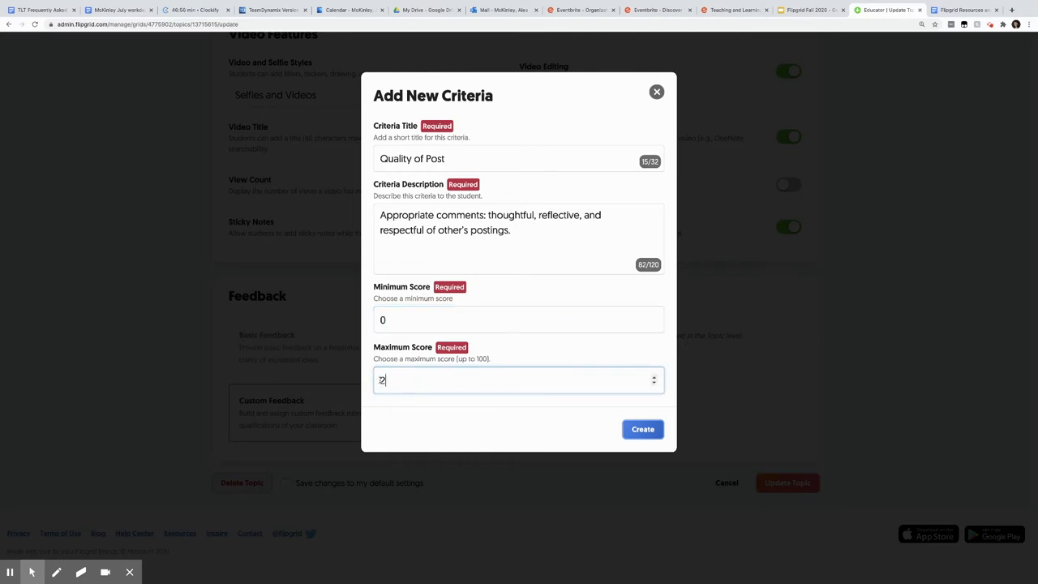
type("5")
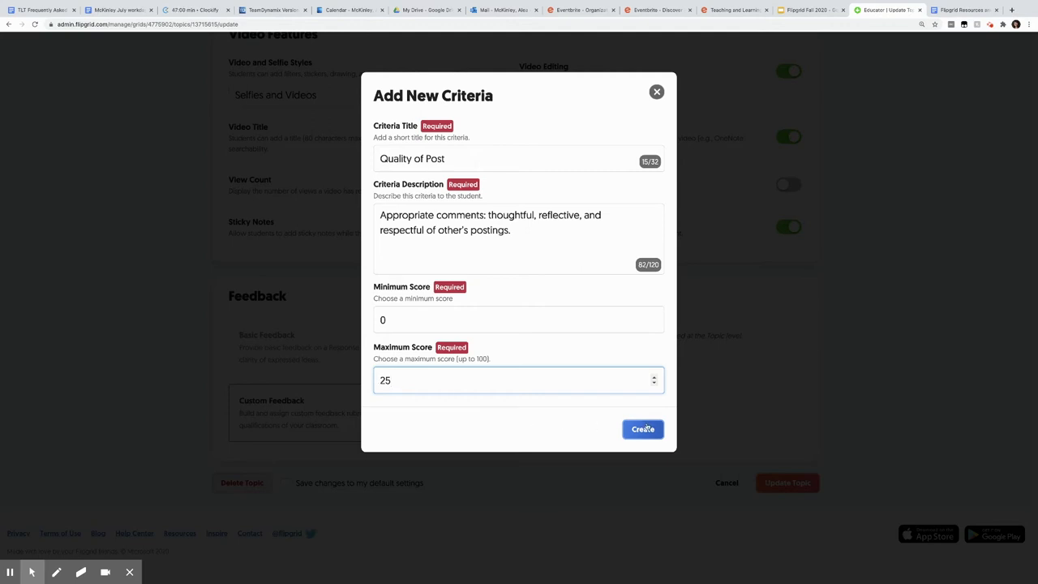
left_click(643, 429)
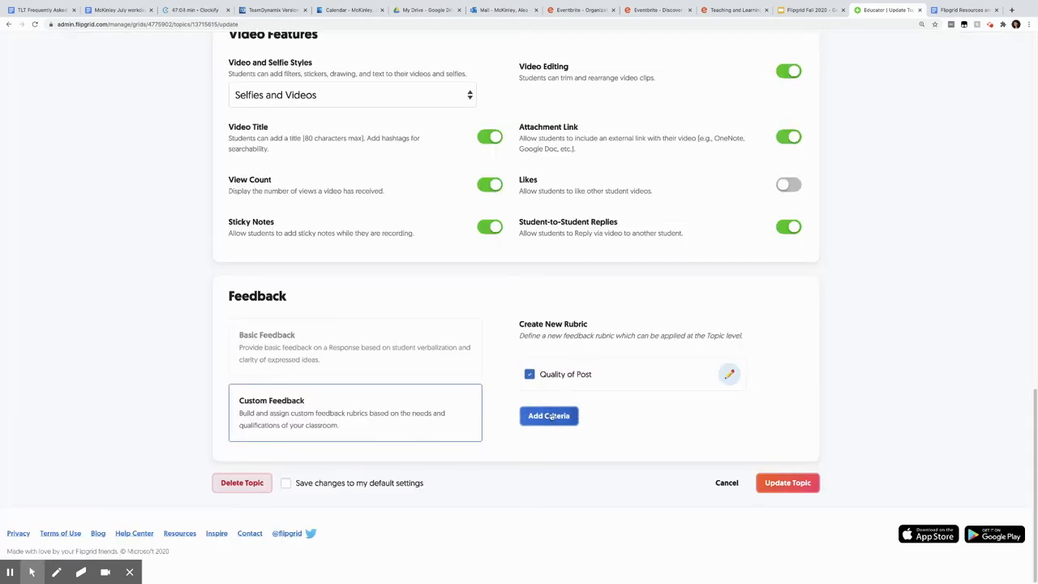
- Add a Relevance of Post criterion with its description from the rubric document
left_click(549, 415)
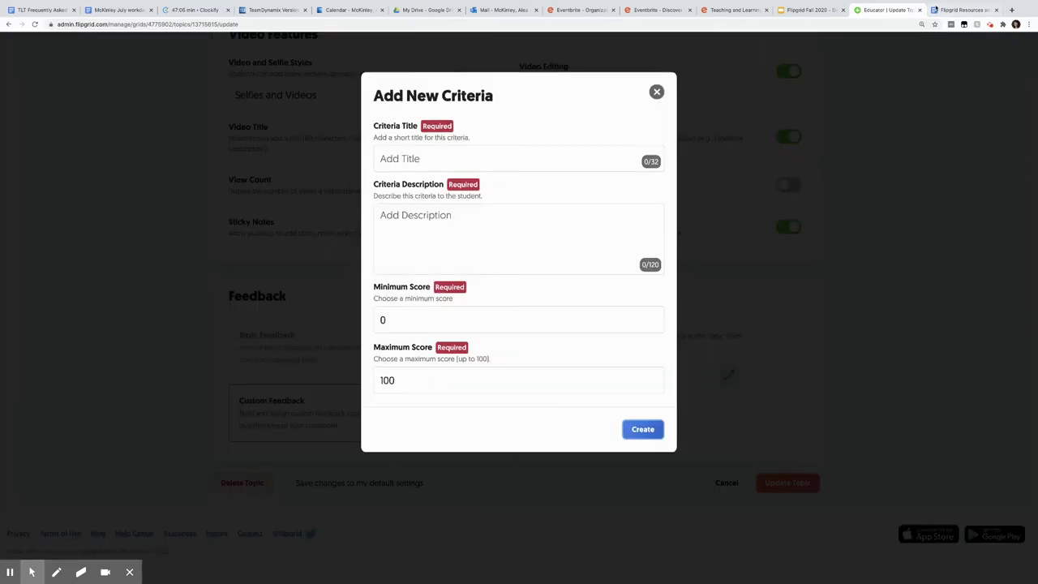
left_click(961, 10)
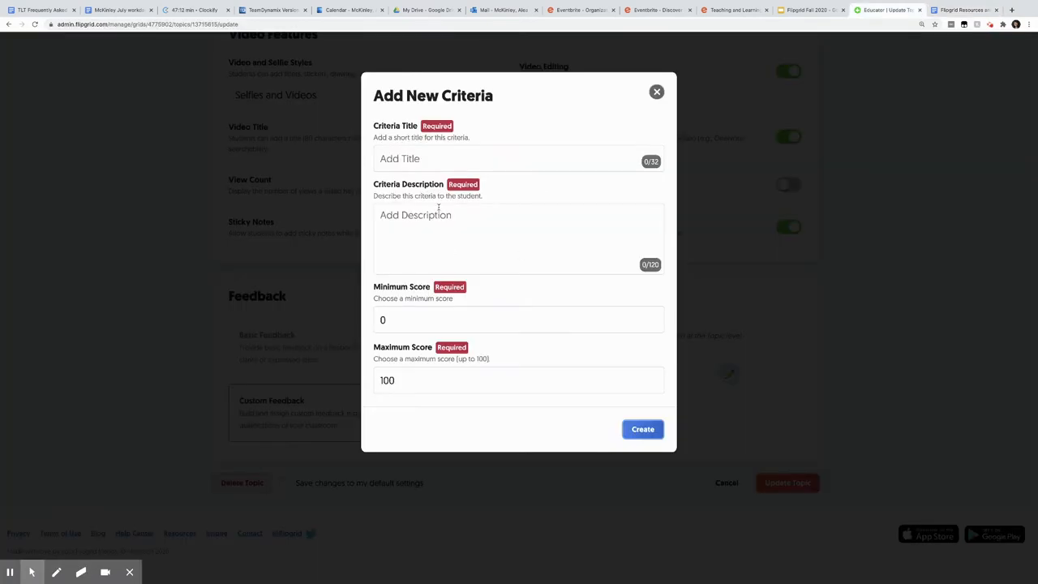
type("Relevance of Post")
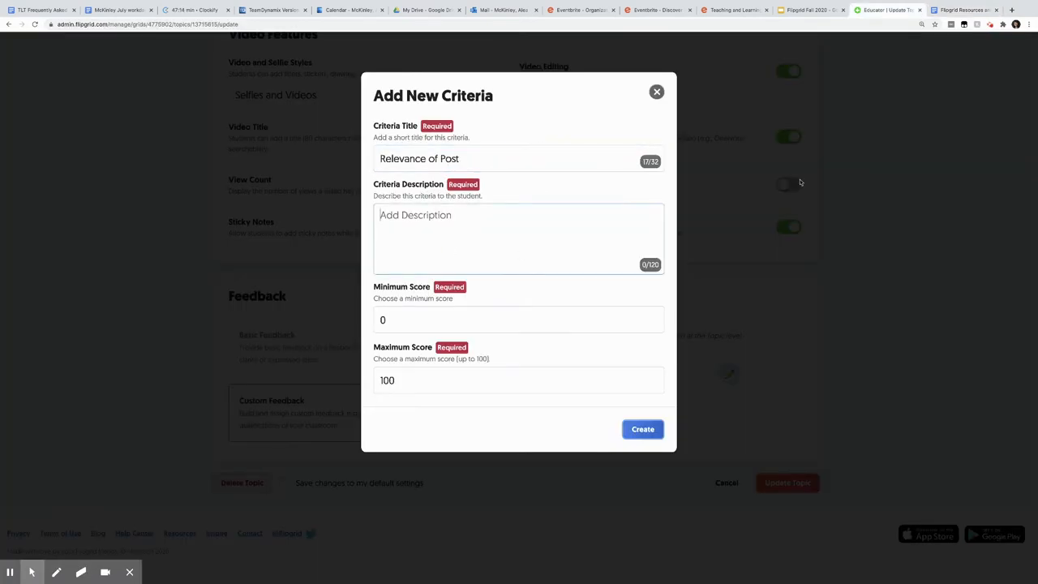
left_click(957, 10)
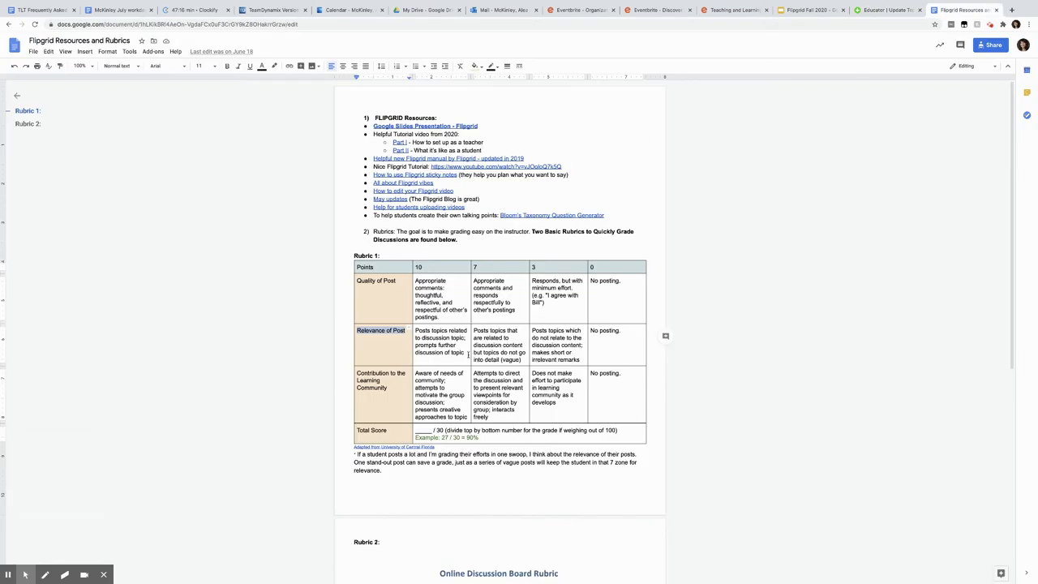
double_click(439, 341)
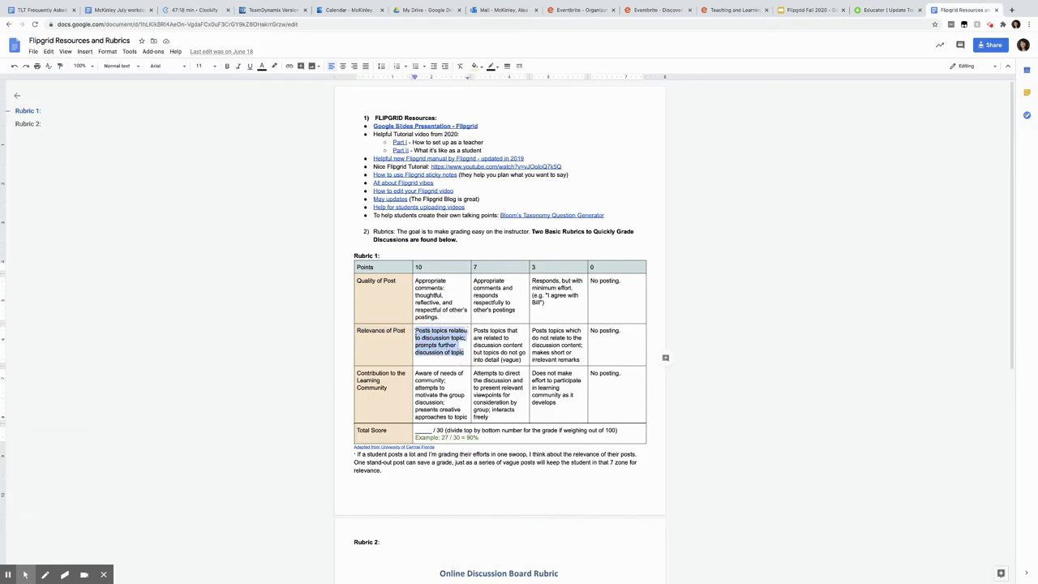
left_click(957, 10)
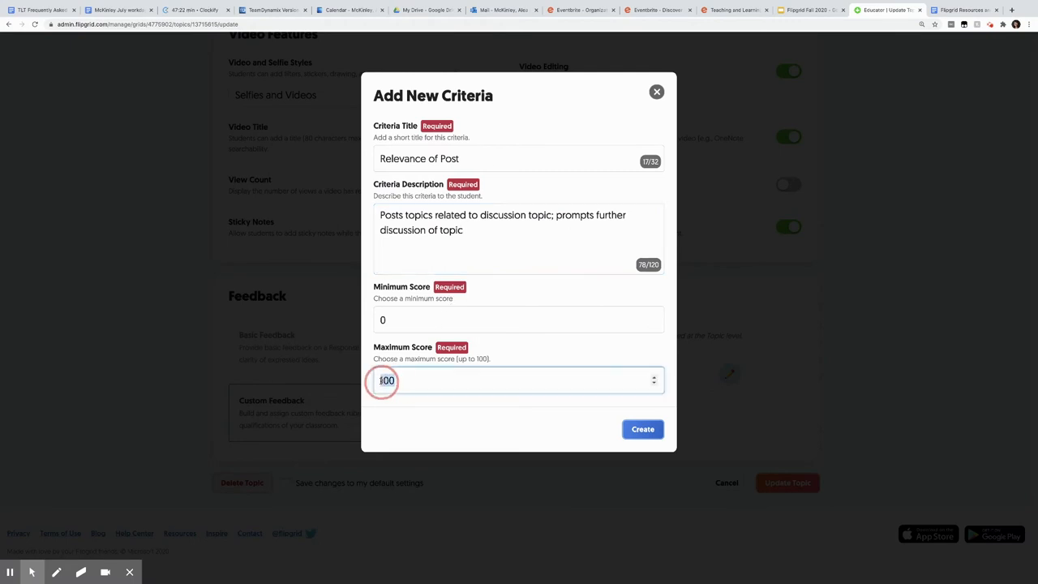
left_click(642, 429)
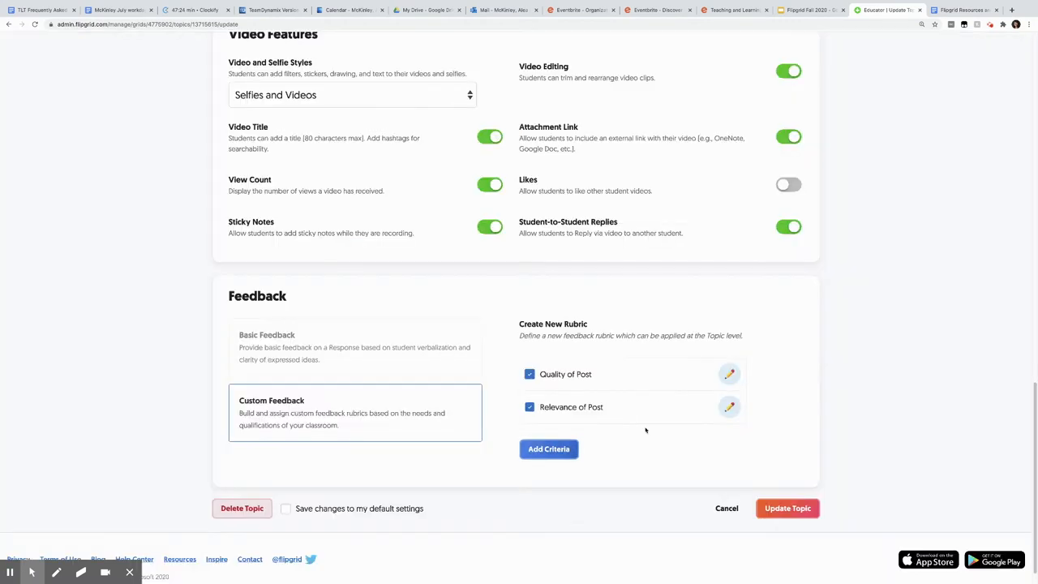
left_click(549, 448)
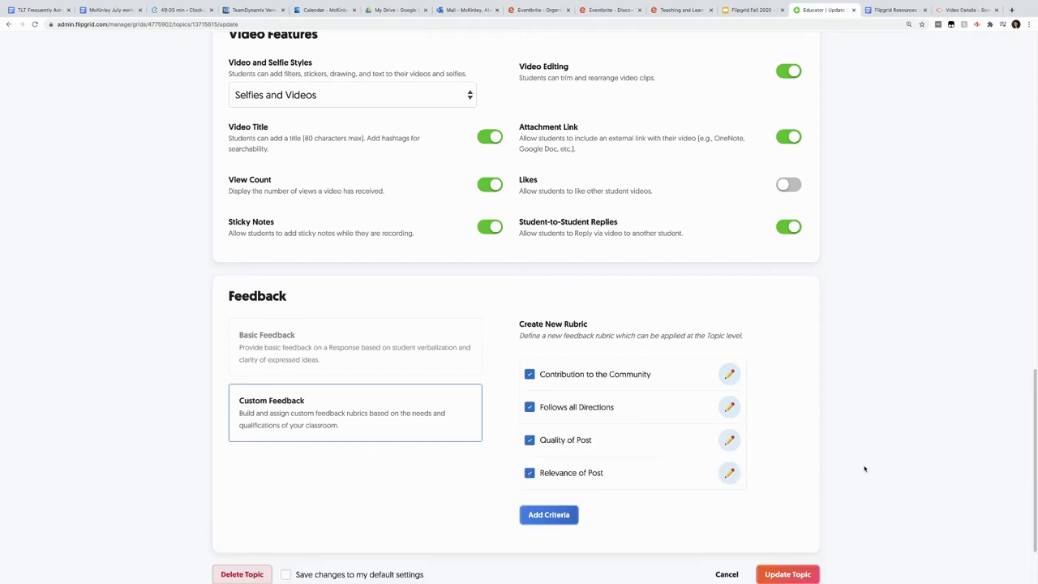
- Save Group 1's four-criterion rubric and return to its Topic Details page
left_click(728, 440)
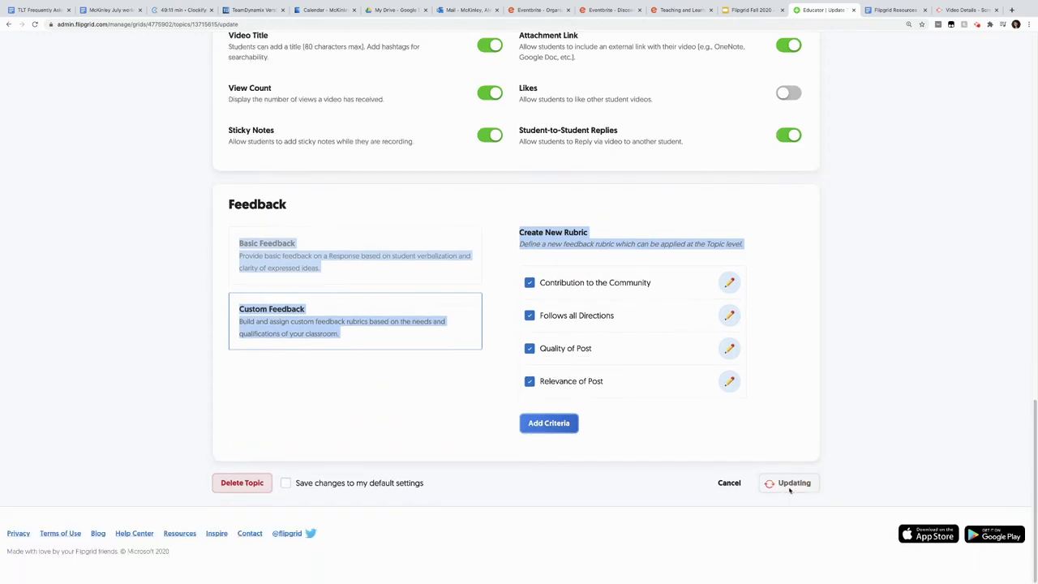
left_click(788, 482)
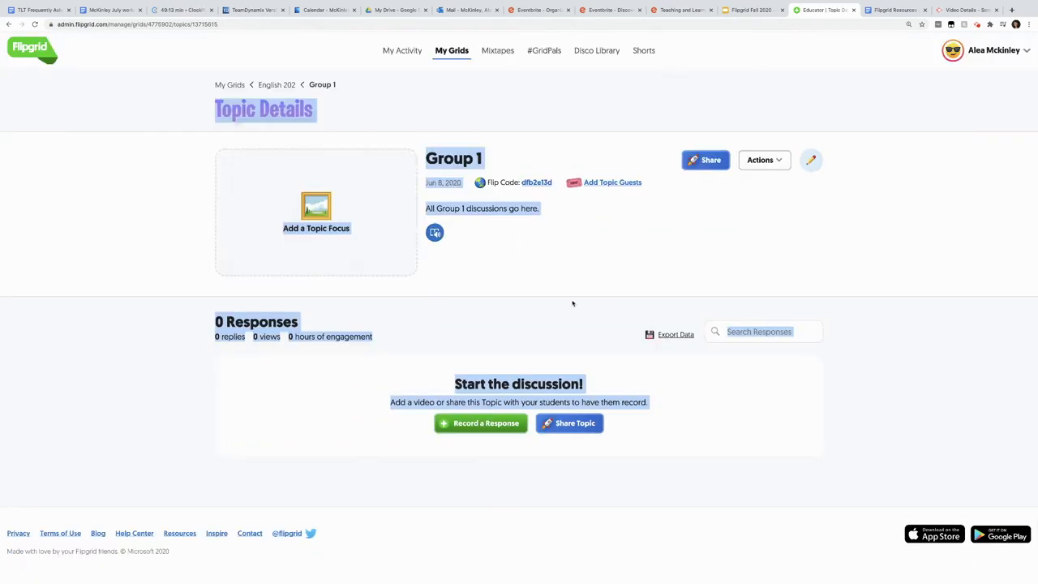
mouse_move(495, 266)
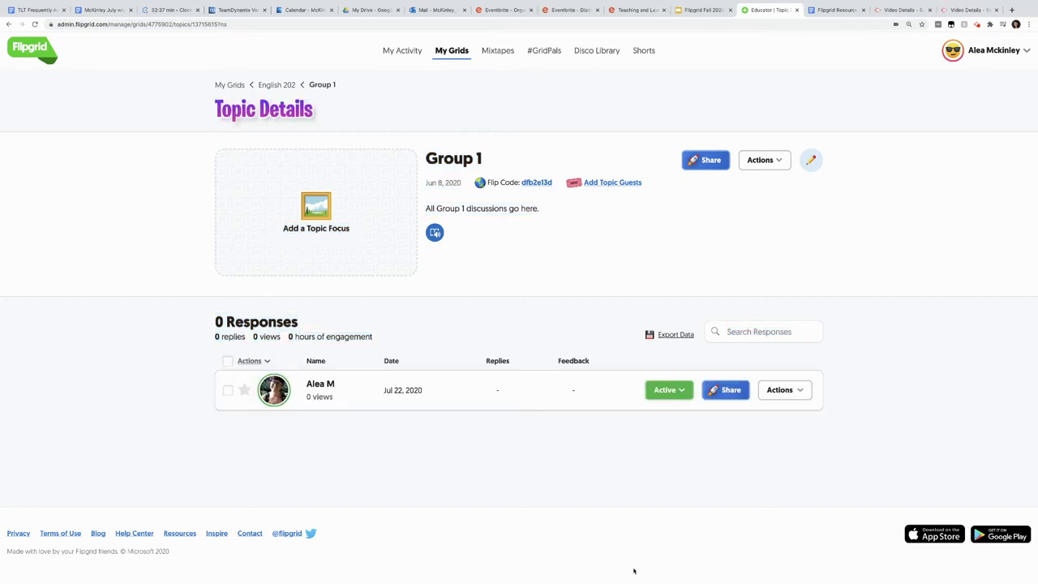
mouse_move(736, 437)
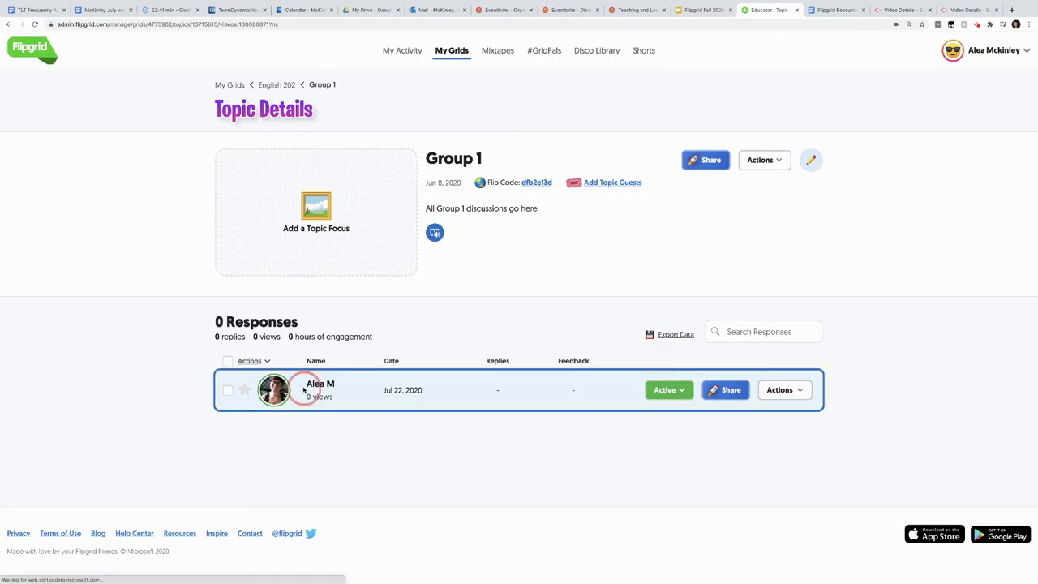
- Open and pause the student's video, then begin scoring Contribution to the Community
left_click(273, 389)
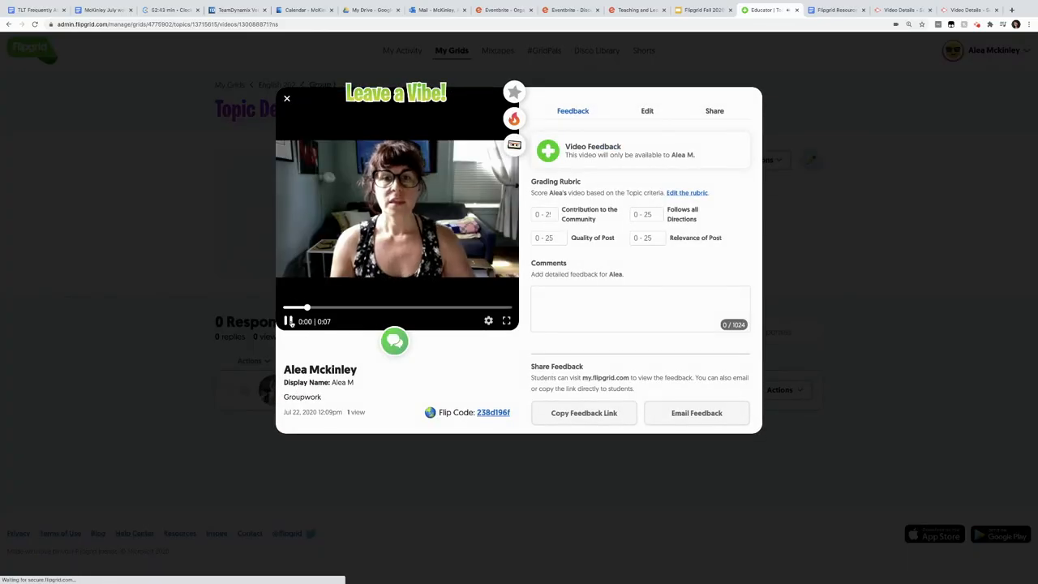
left_click(288, 321)
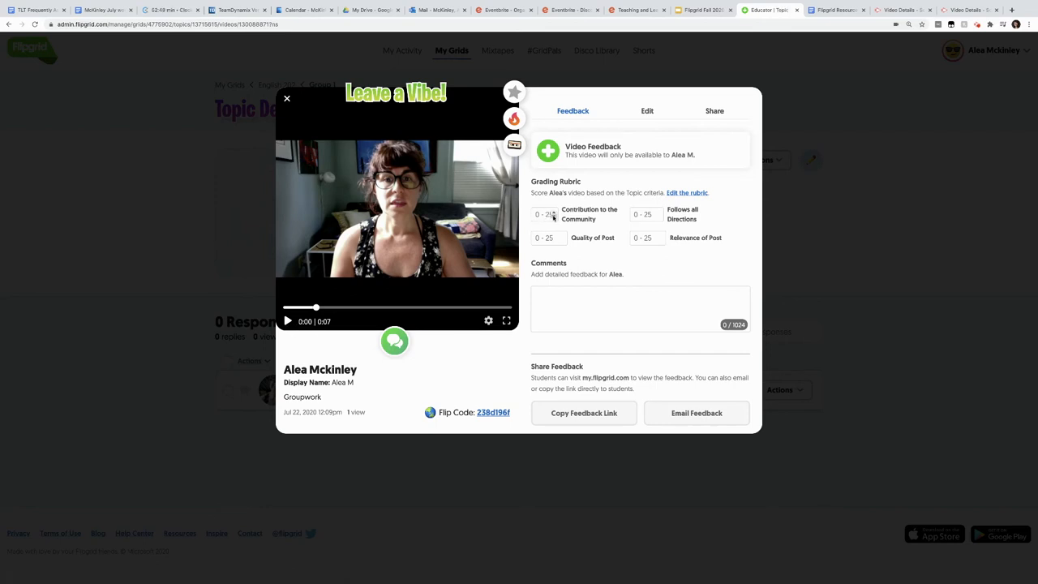
left_click(543, 214)
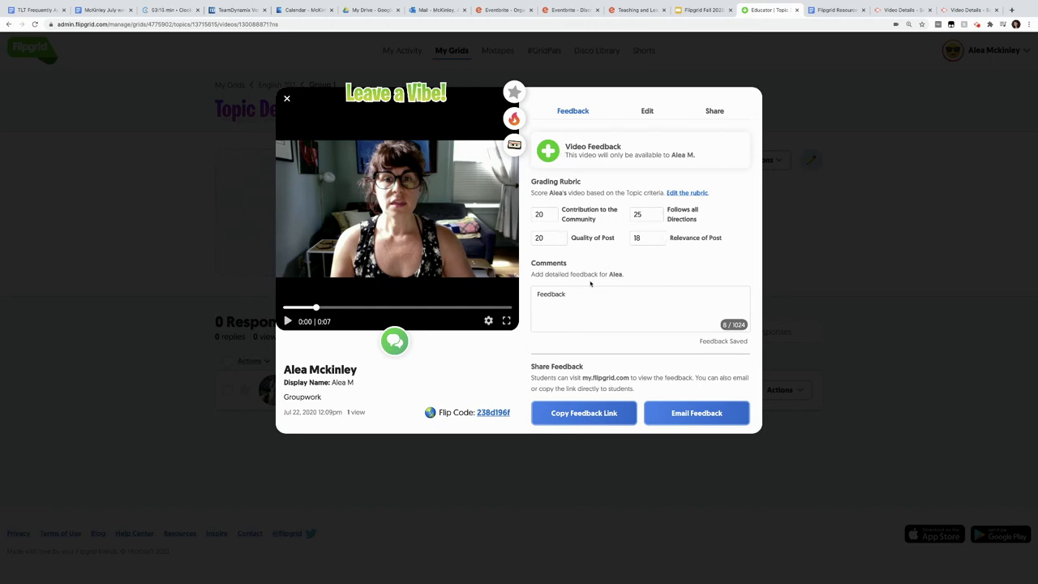
mouse_move(695, 413)
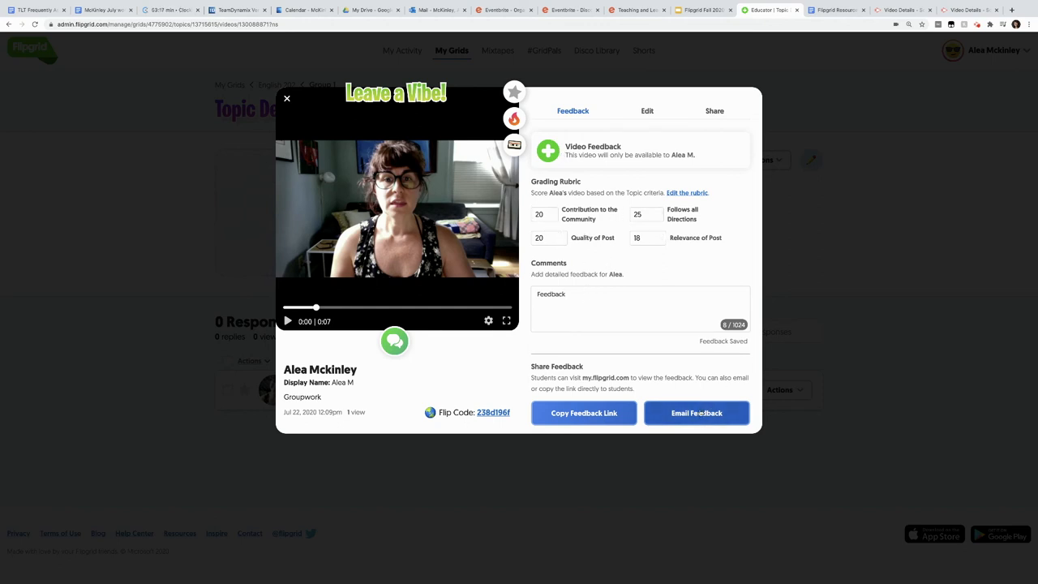
- Email the feedback to the student and confirm it arrived in Outlook
left_click(696, 413)
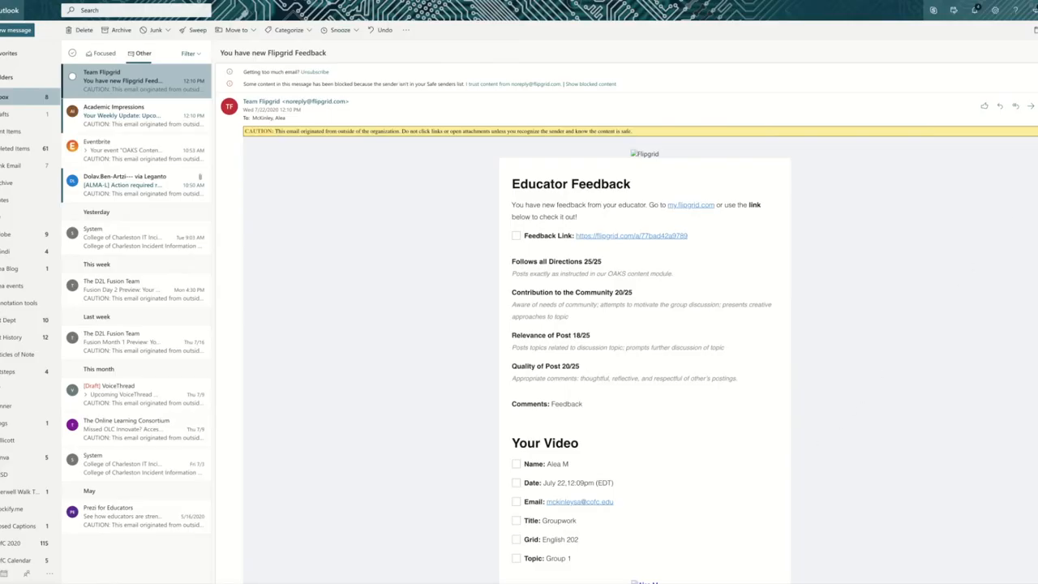
scroll("up", 3)
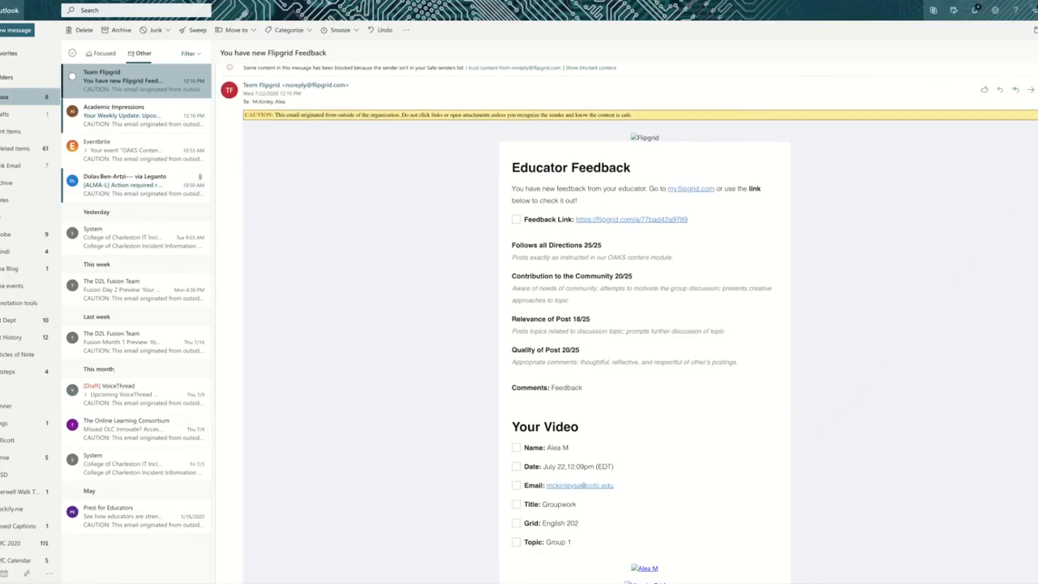
scroll("down", 3)
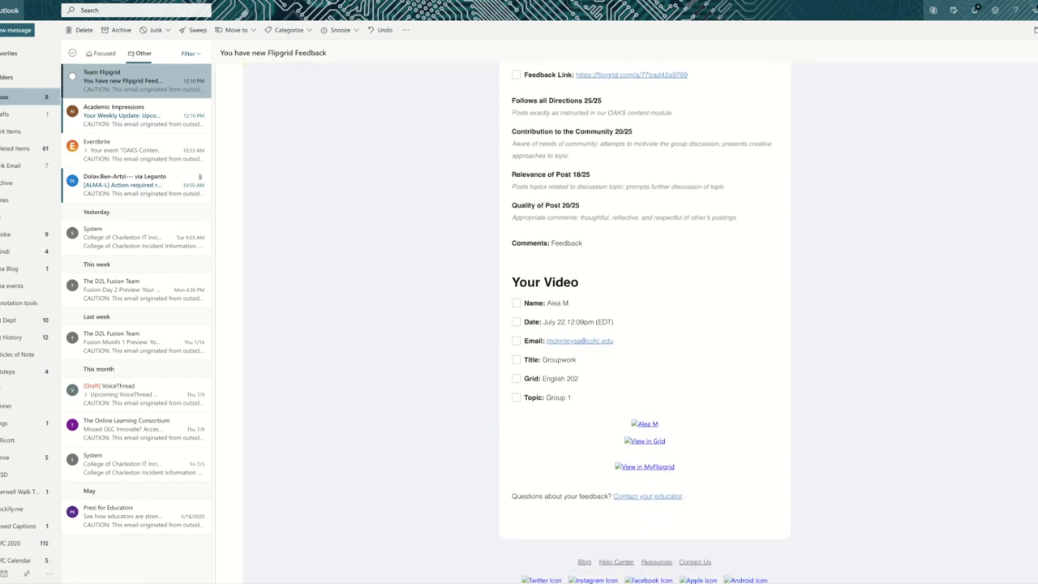